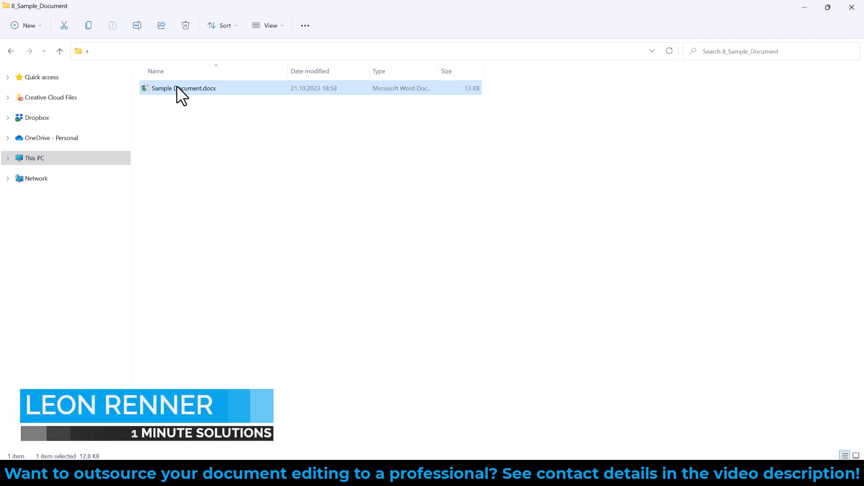
Check Sample Document.docx's Properties for previous versions, then close File History and the Properties dialog.
right_click(183, 89)
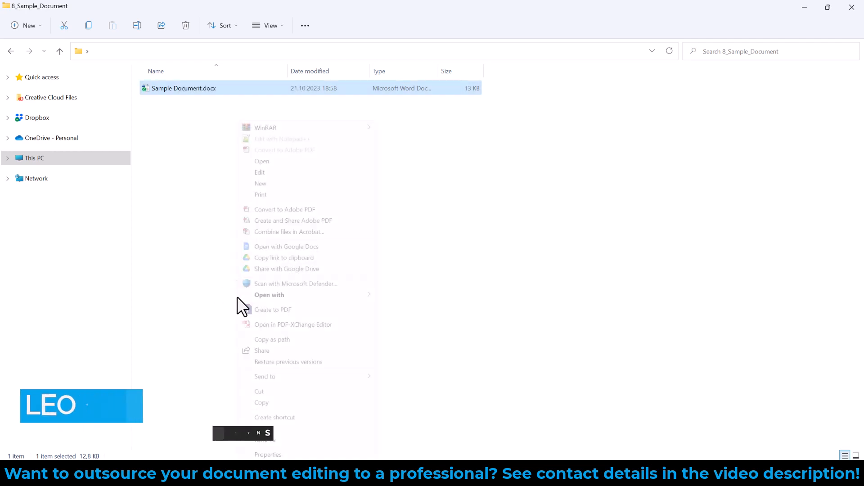
click(288, 362)
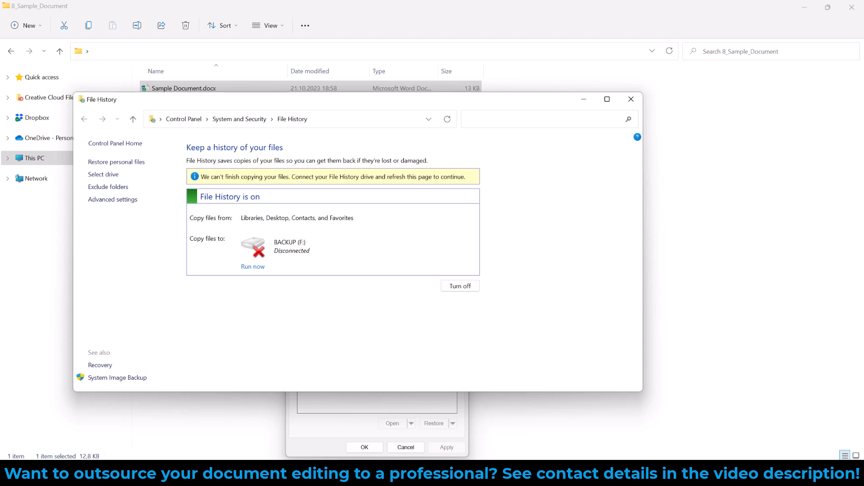
click(630, 99)
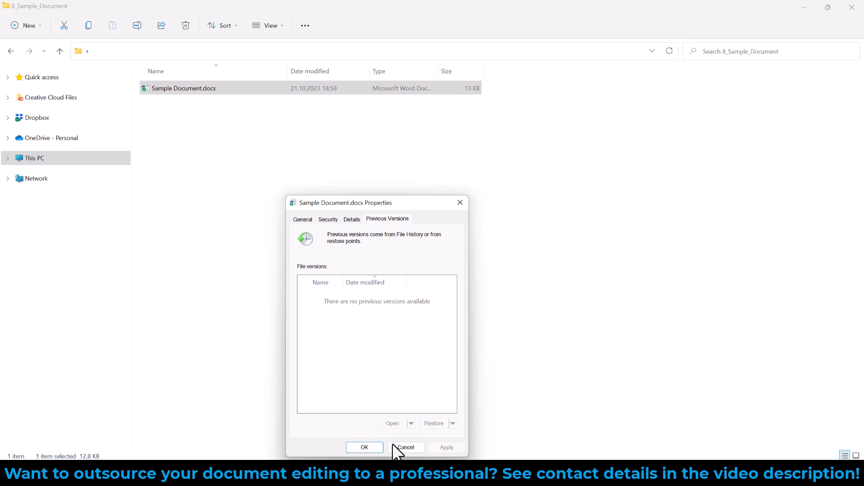
click(406, 448)
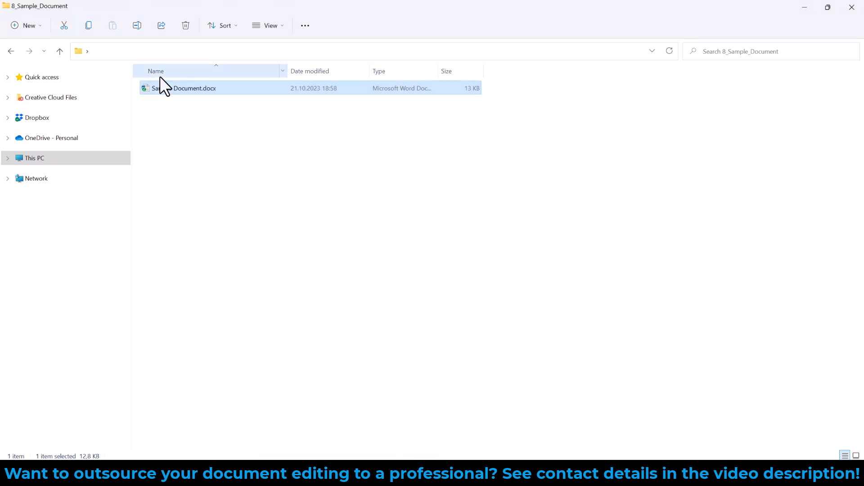
Launch Sample Document.docx in Word from File Explorer.
double_click(194, 89)
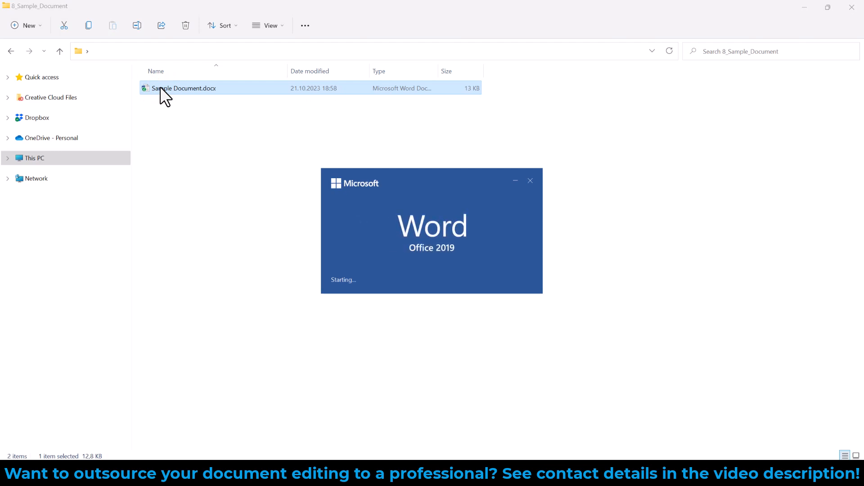
double_click(182, 89)
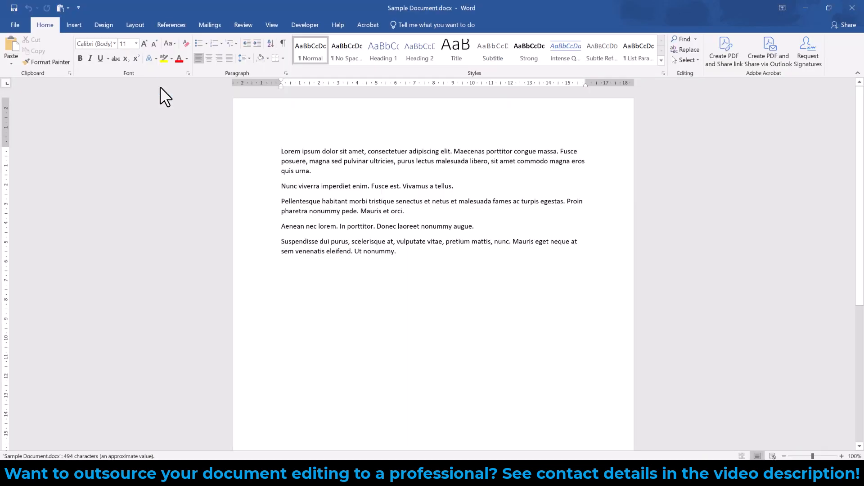
mouse_move(298, 171)
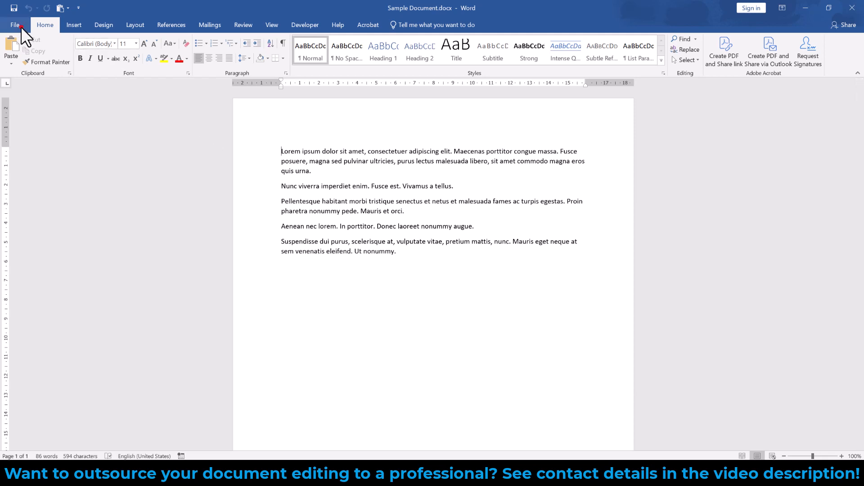
Recover Unsaved Documents from Word's File menu and open an .asd draft from the UnsavedFiles folder.
click(16, 25)
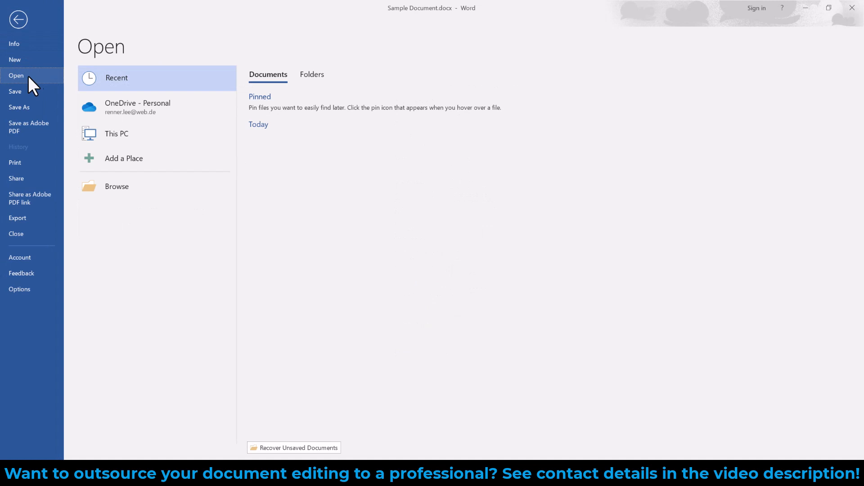
mouse_move(276, 451)
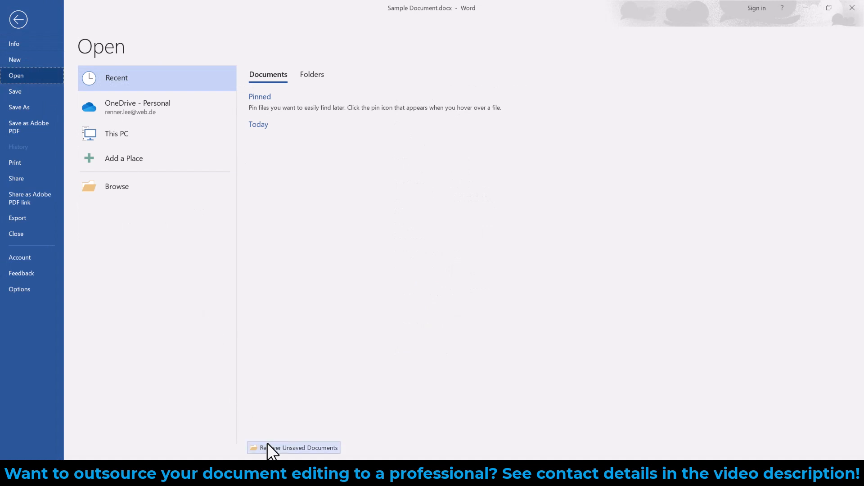
click(294, 447)
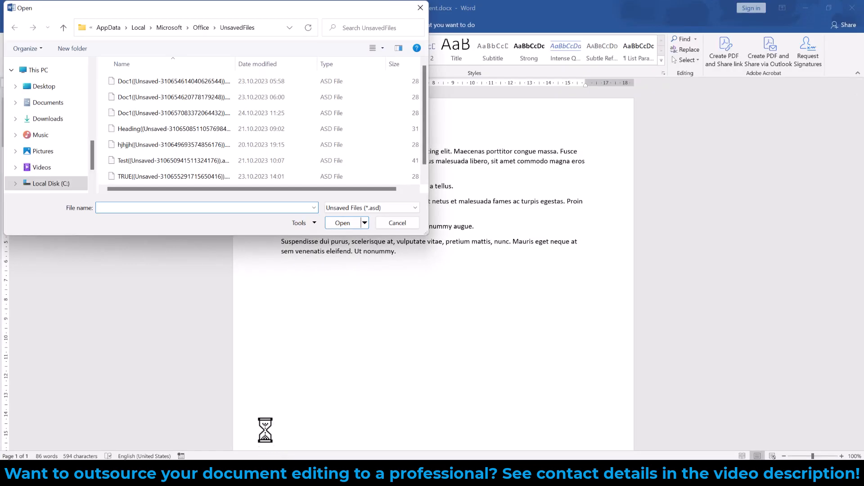
click(172, 113)
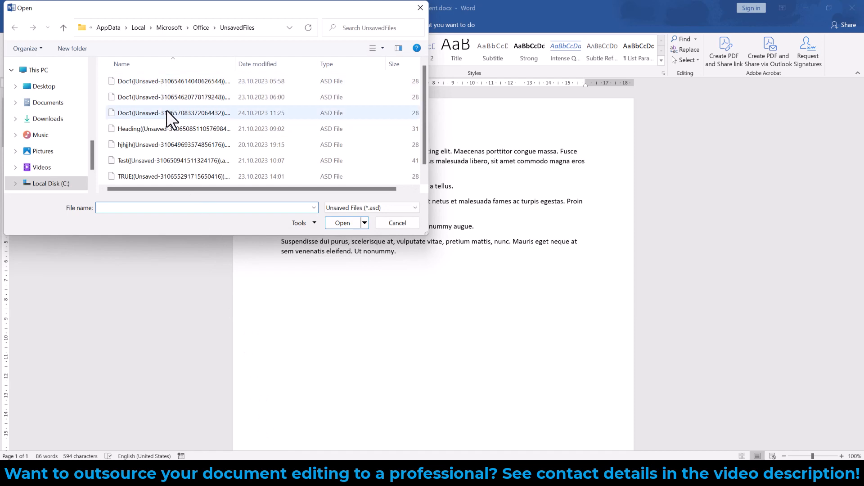
double_click(128, 129)
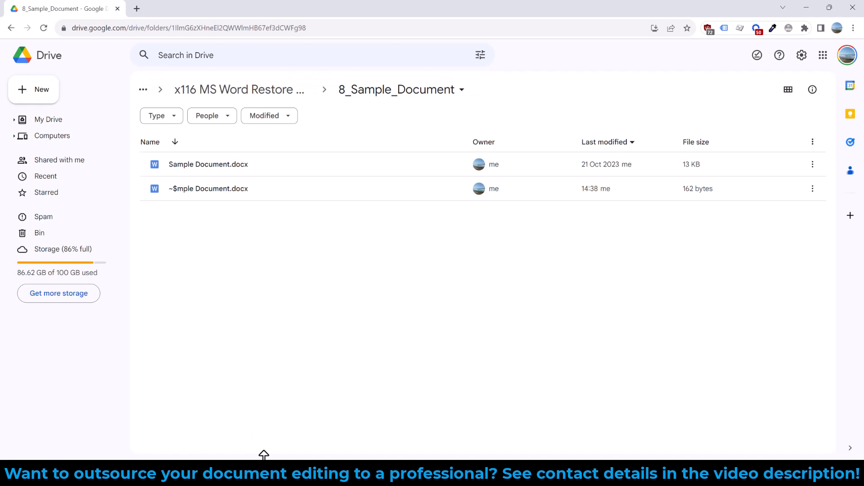
mouse_move(267, 366)
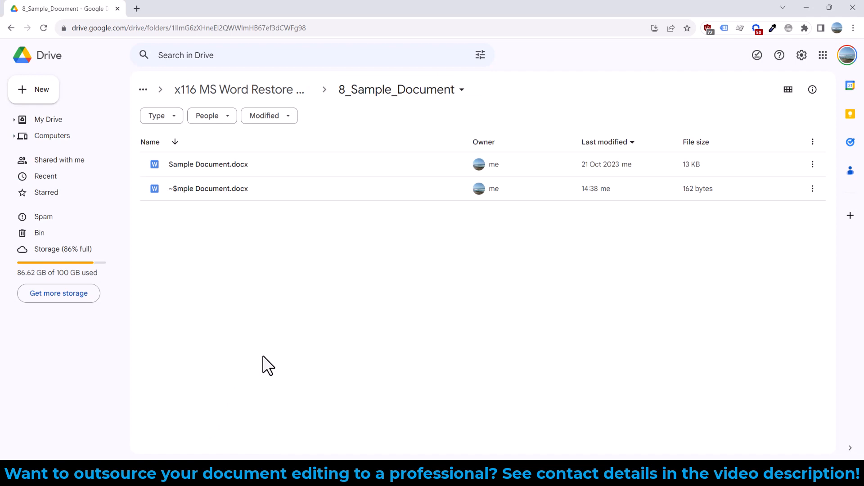
mouse_move(216, 418)
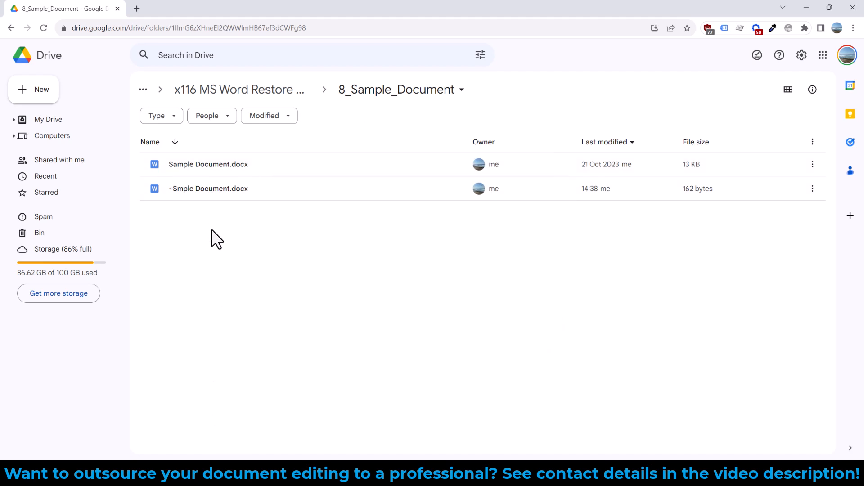
mouse_move(219, 171)
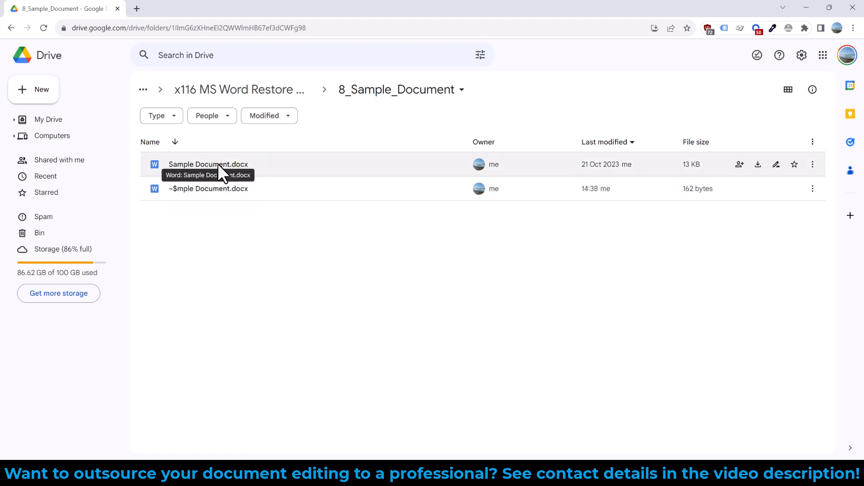
Show Manage versions for Sample Document.docx via its File information context menu.
right_click(208, 163)
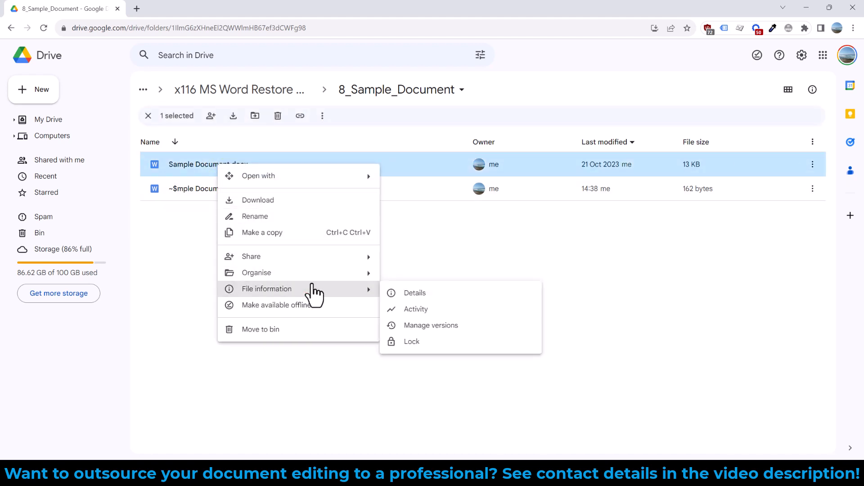
click(430, 325)
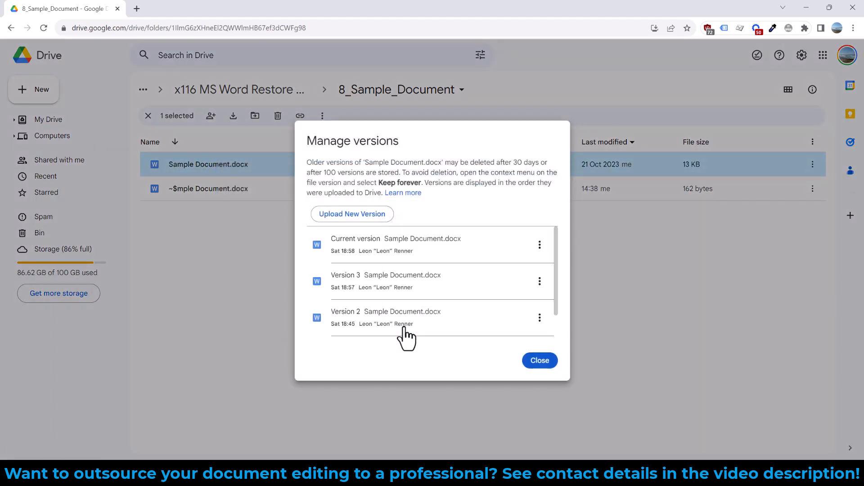